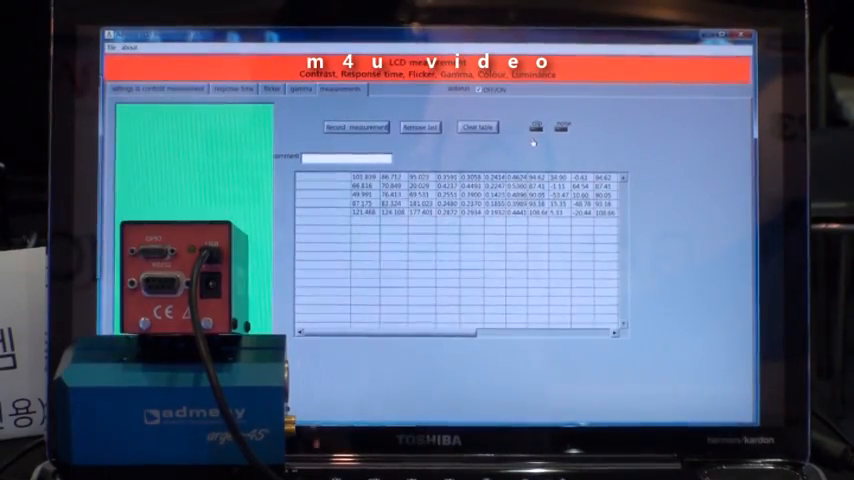
Step: Show the measured gamma curve against its target, then the response-time waveform plot
click(356, 128)
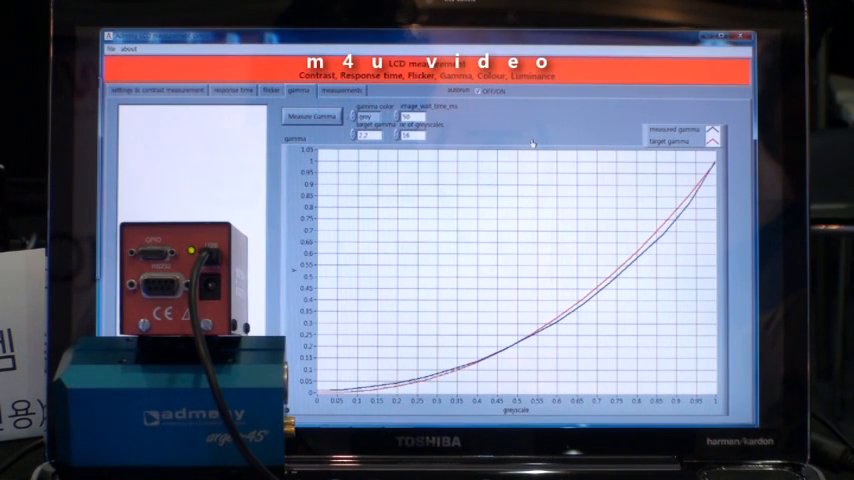
click(230, 90)
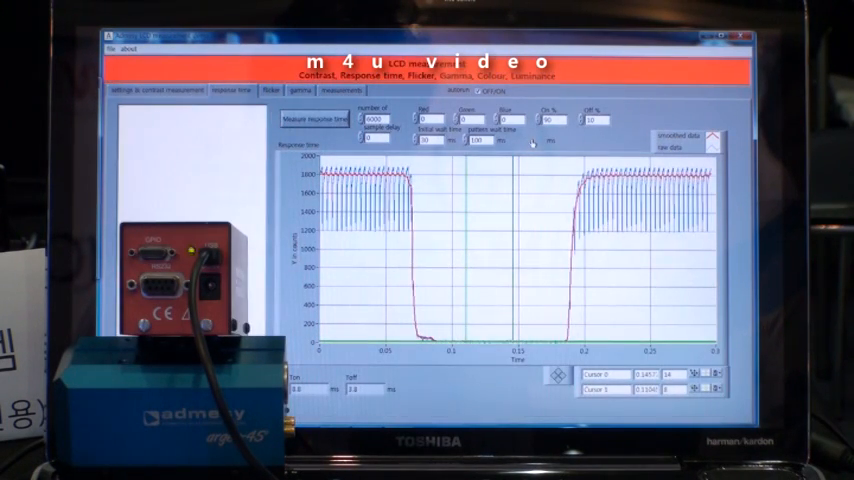